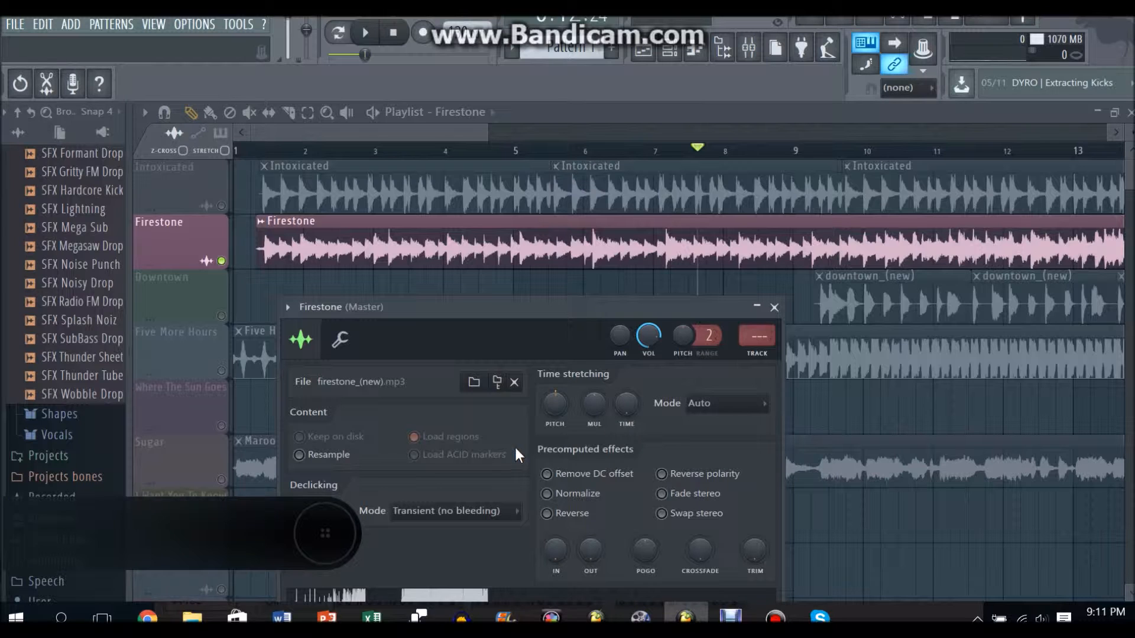
pyautogui.moveTo(427, 170)
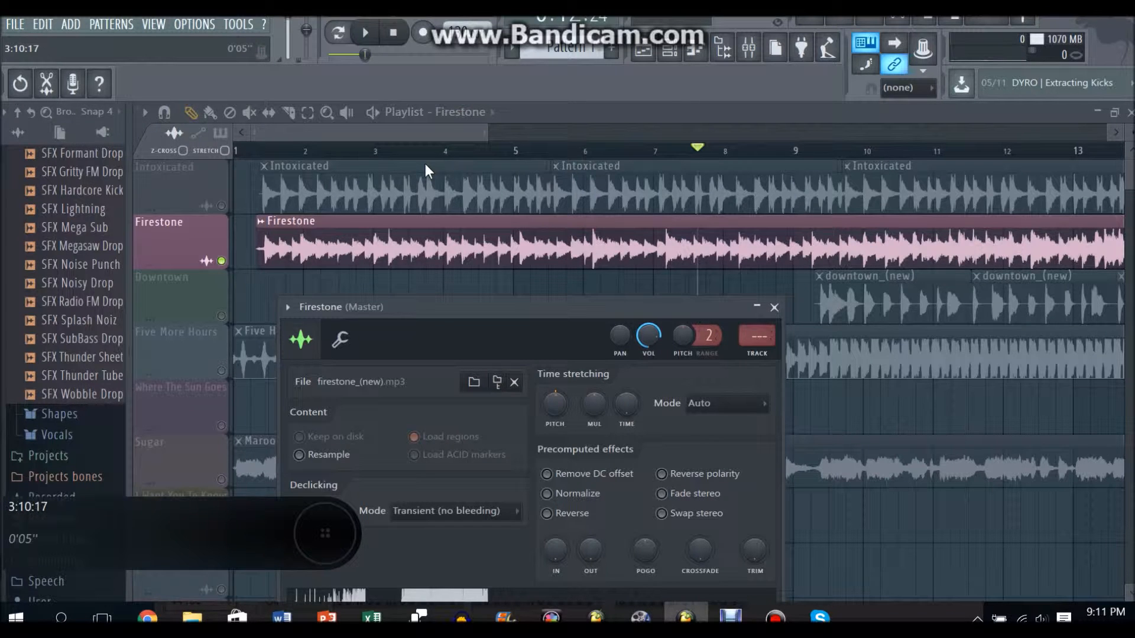
# Close the Firestone sample settings and scroll the playlist back to review from bar 1
pyautogui.click(773, 308)
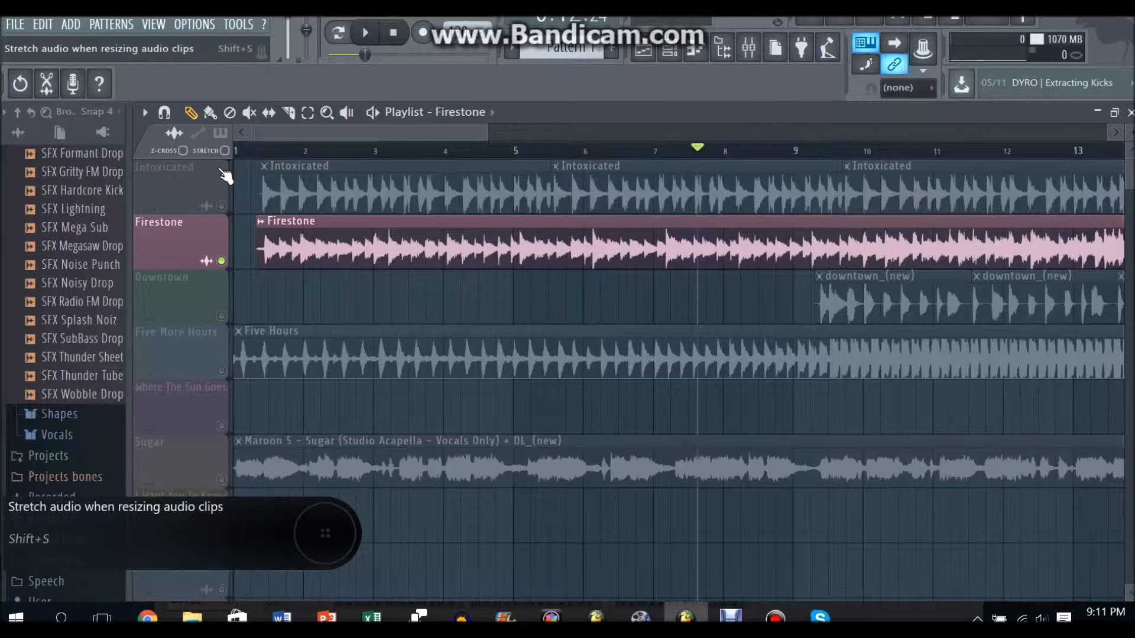
pyautogui.hscroll(3)
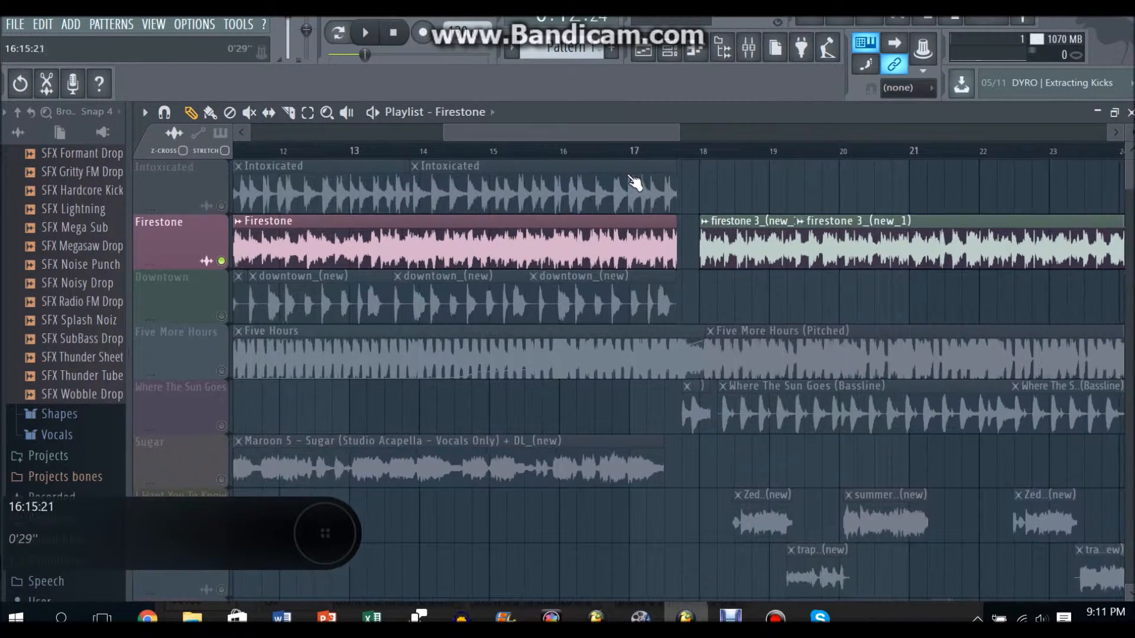
pyautogui.click(365, 32)
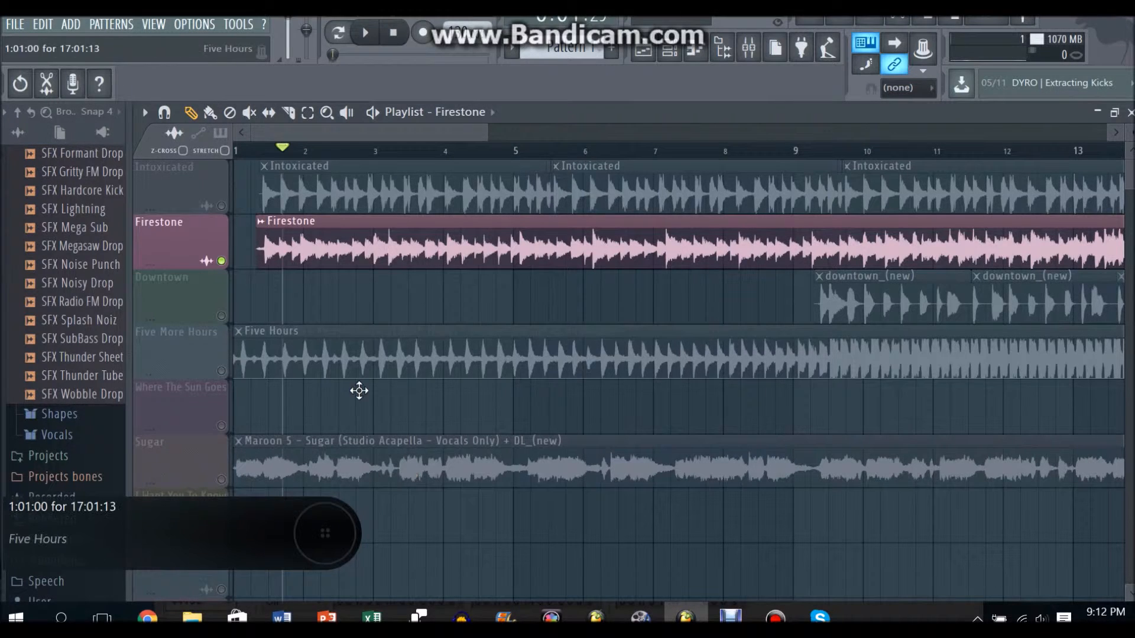
# Reopen and close the Firestone sample's channel settings from the clip's right-click menu
pyautogui.rightClick(359, 391)
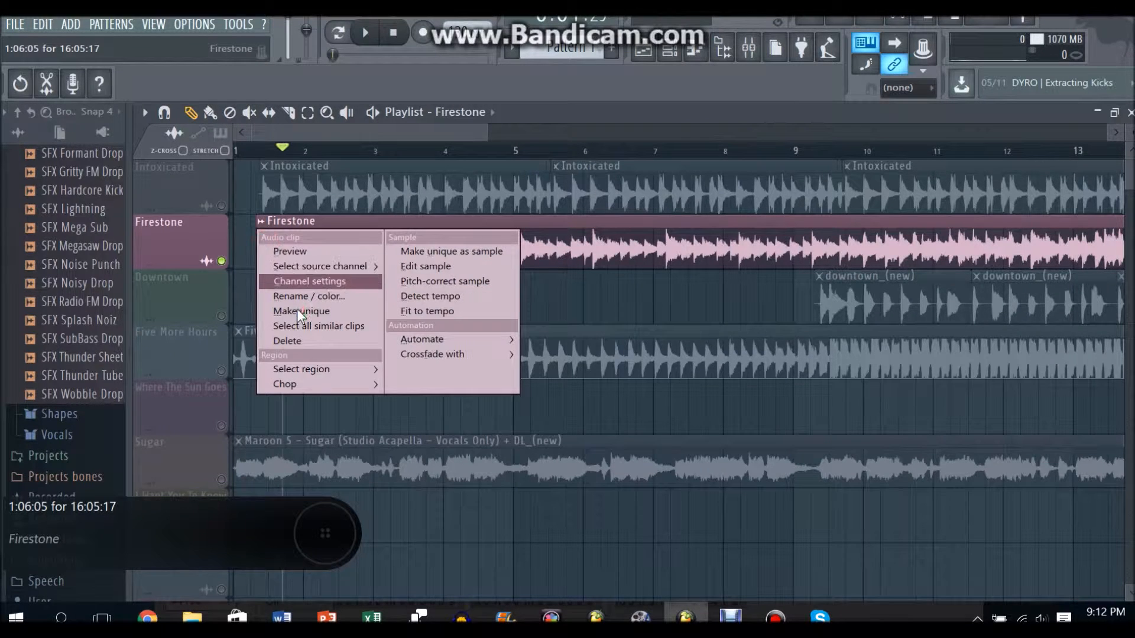
pyautogui.click(309, 281)
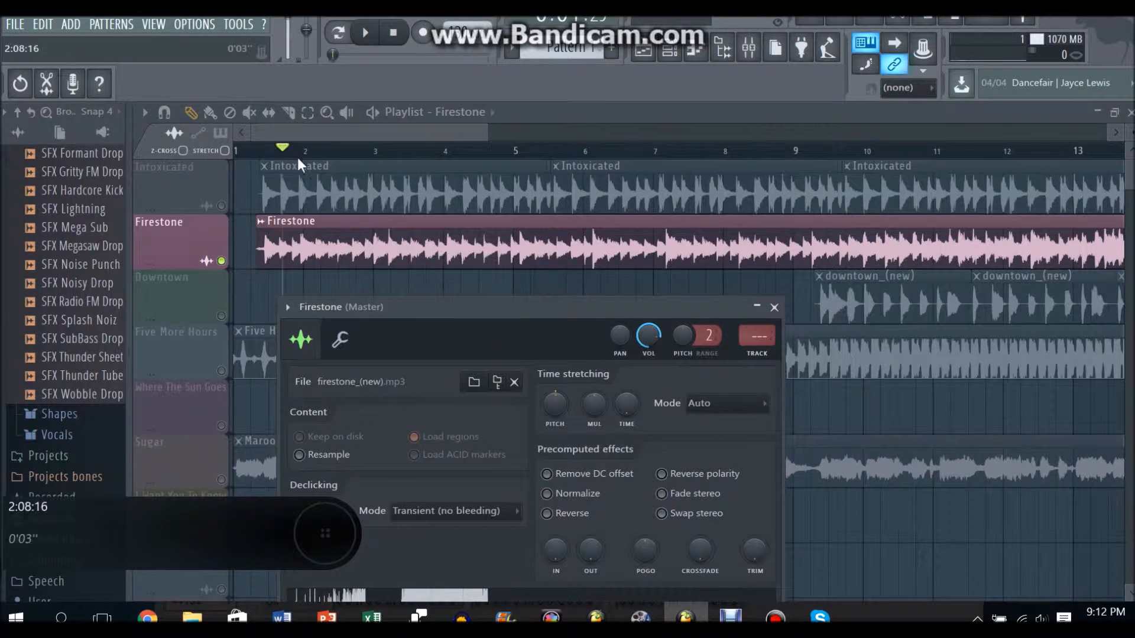
pyautogui.click(773, 306)
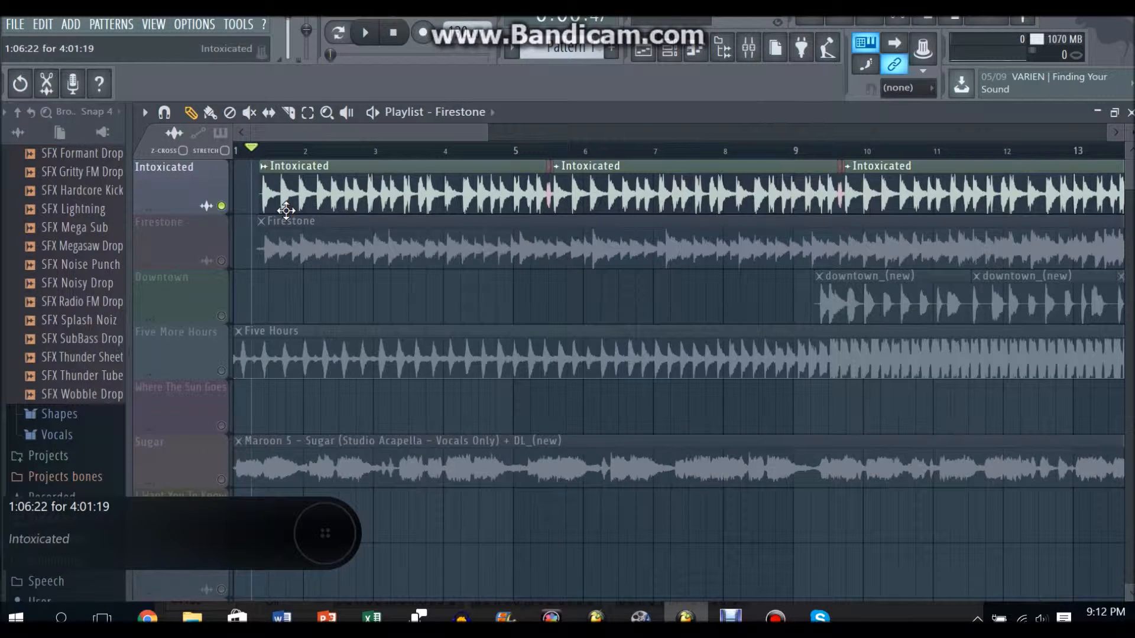
# Play, stop and replay the arrangement with the Intoxicated, Firestone and Downtown clips
pyautogui.click(365, 32)
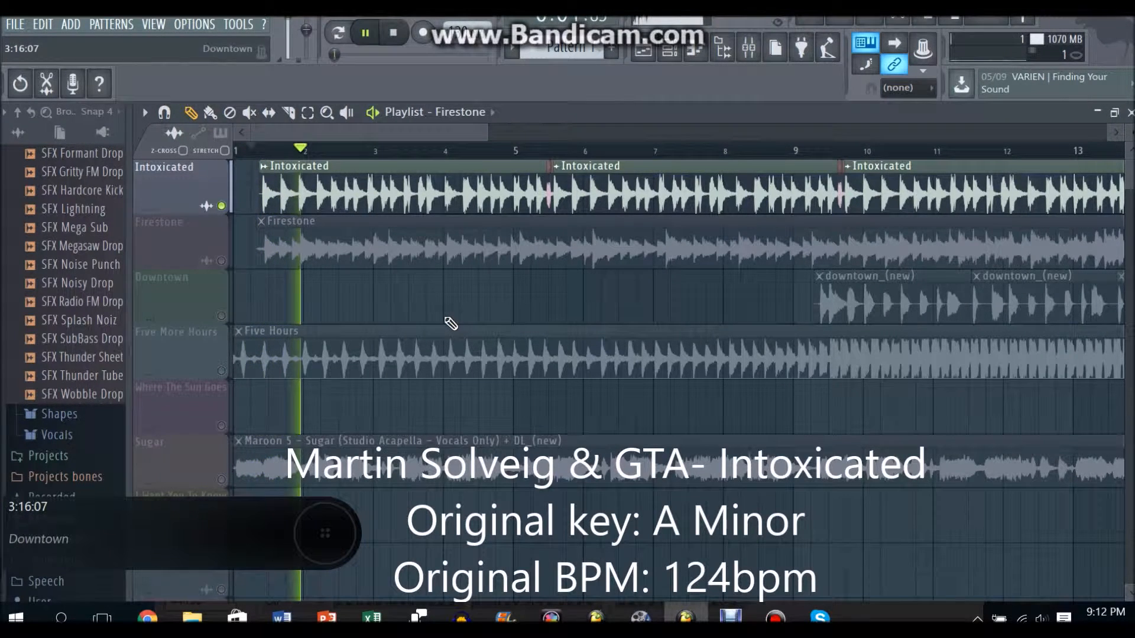
pyautogui.click(366, 33)
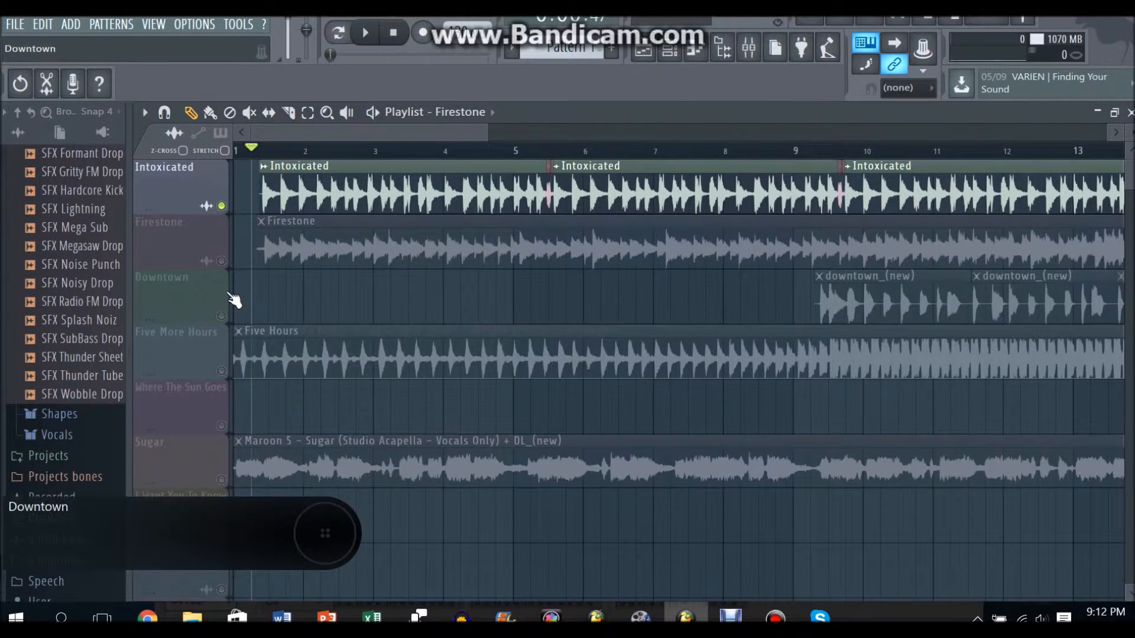
pyautogui.click(365, 32)
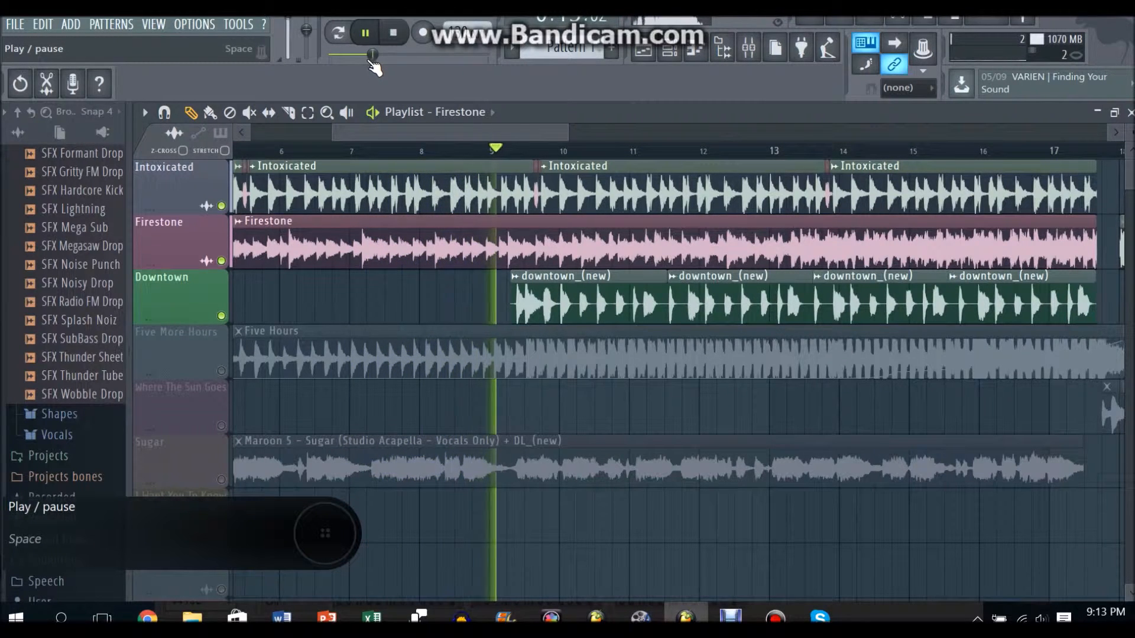
# Stop playback before placing the downtown_(new) clip on Where The Sun Goes
pyautogui.click(365, 33)
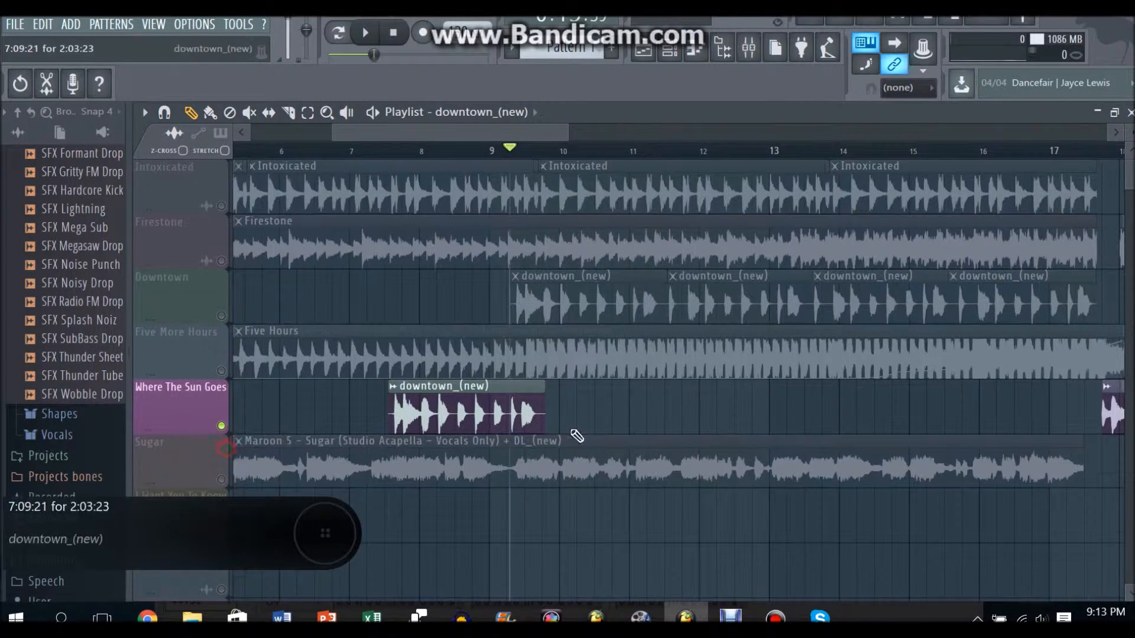
# Lengthen then trim the downtown_(new) clip so a short piece remains around bars 11–13
pyautogui.moveTo(539, 412); pyautogui.dragTo(920, 413)
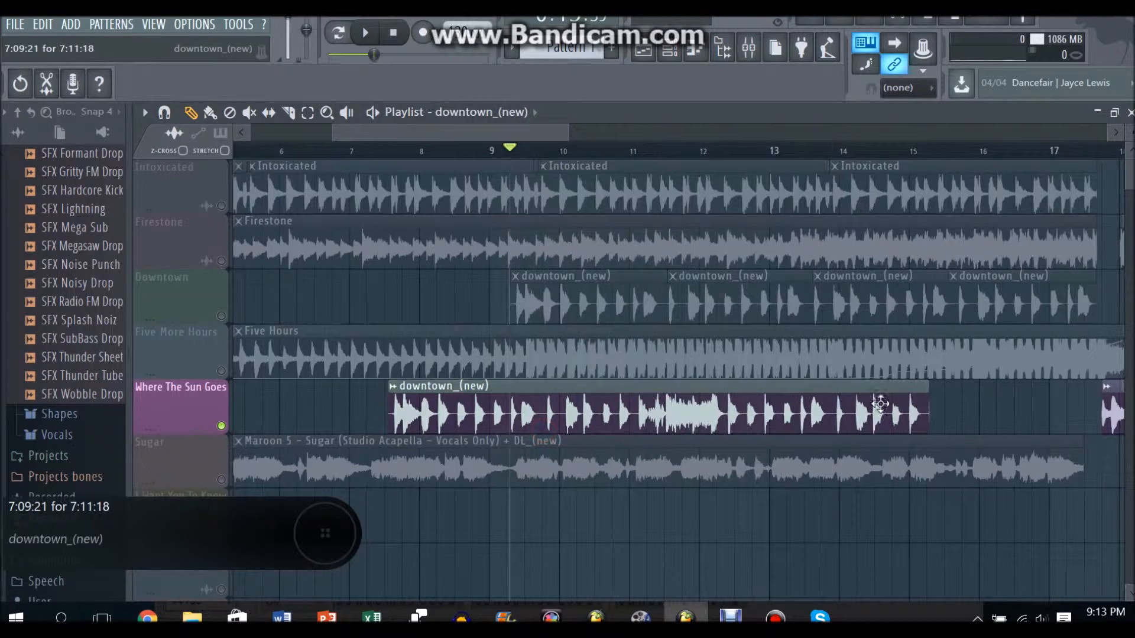
pyautogui.click(365, 33)
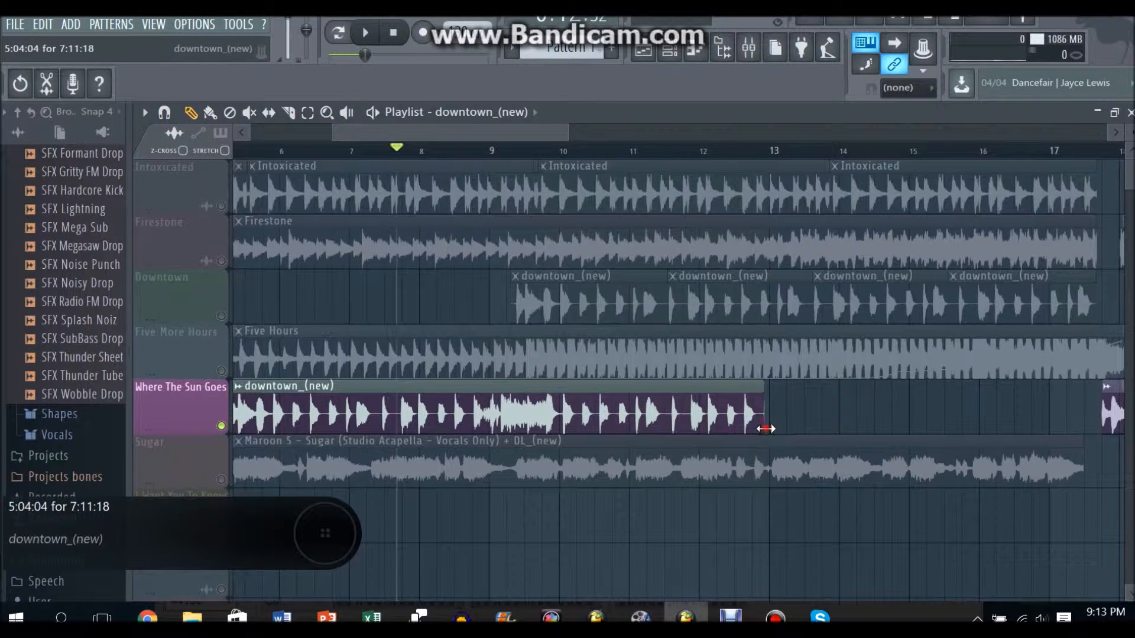
pyautogui.moveTo(763, 427); pyautogui.dragTo(821, 427)
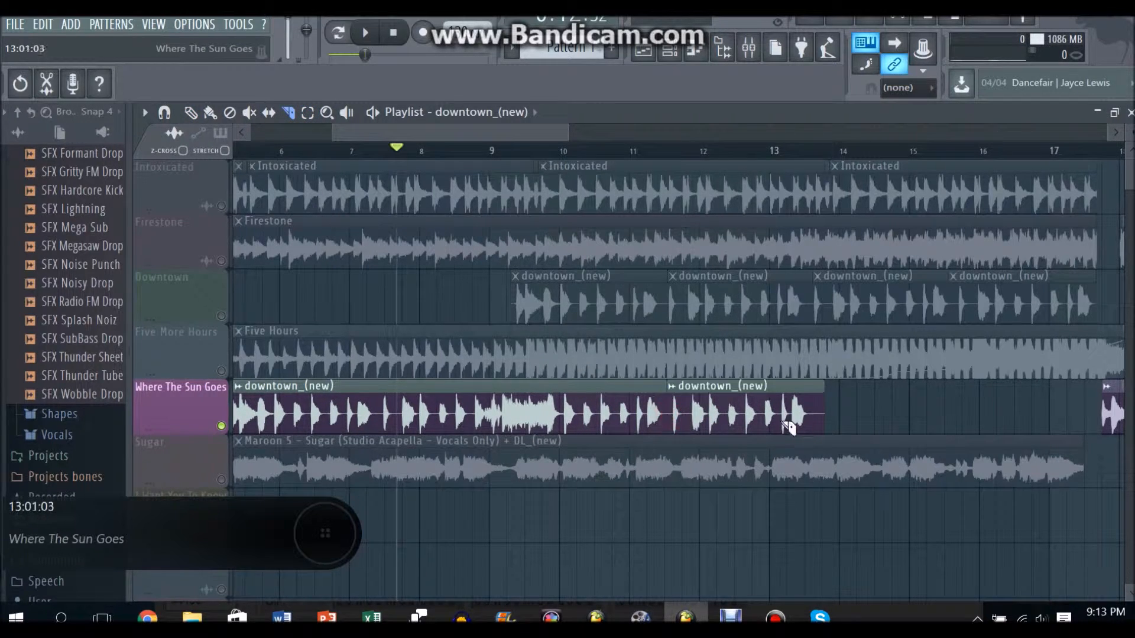
pyautogui.click(190, 112)
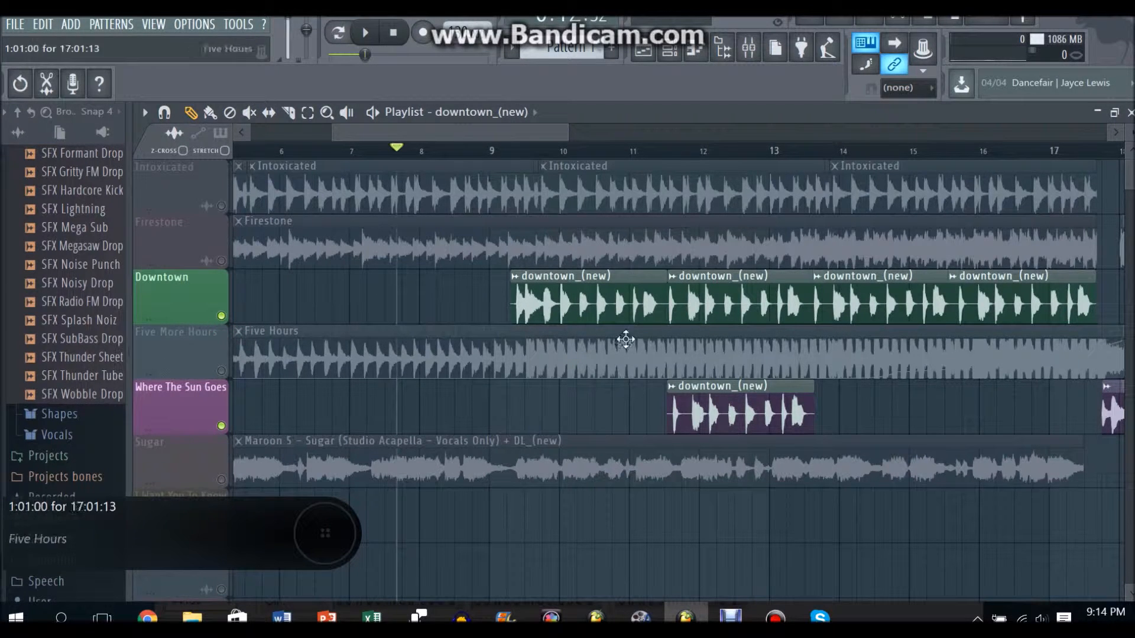
# Audition the short downtown_(new) clip with play and stop before removing it
pyautogui.click(365, 32)
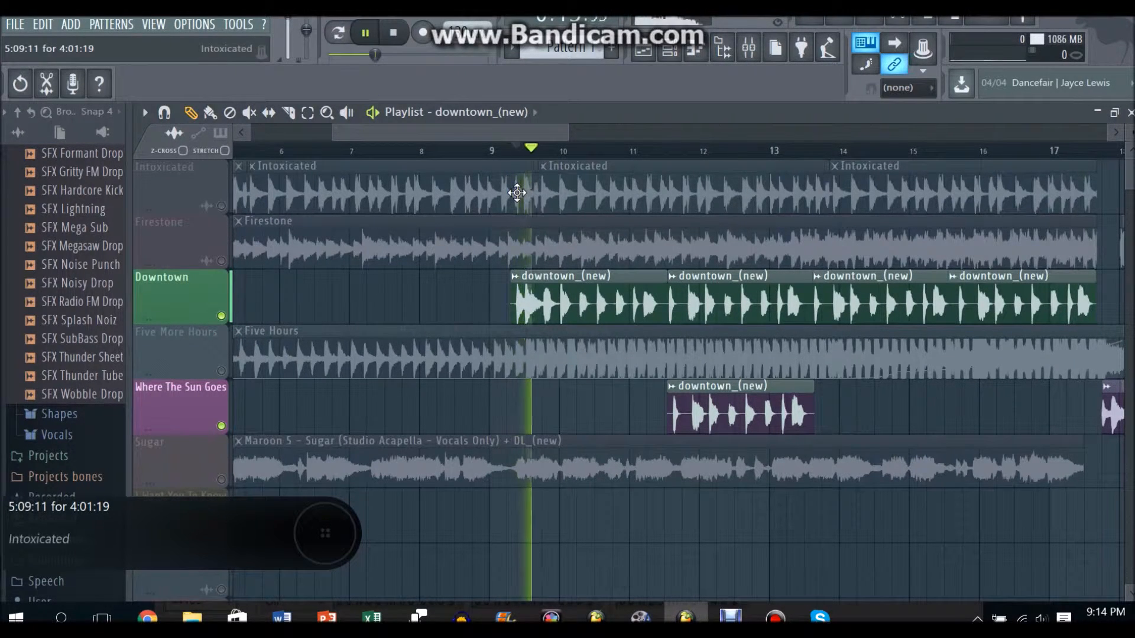
pyautogui.click(365, 33)
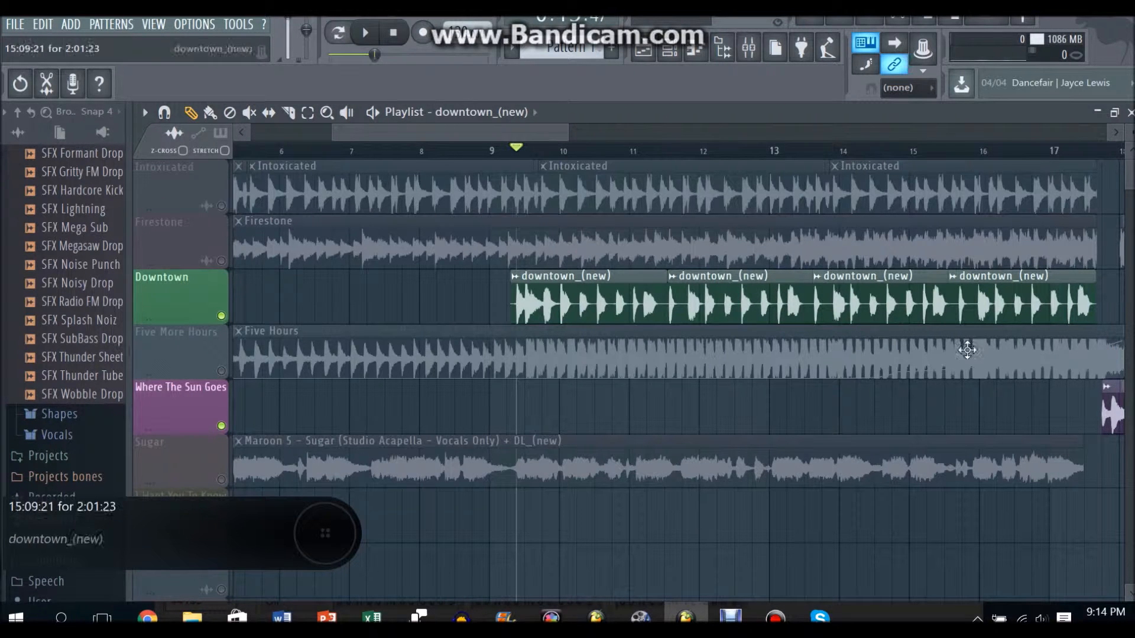
pyautogui.click(365, 32)
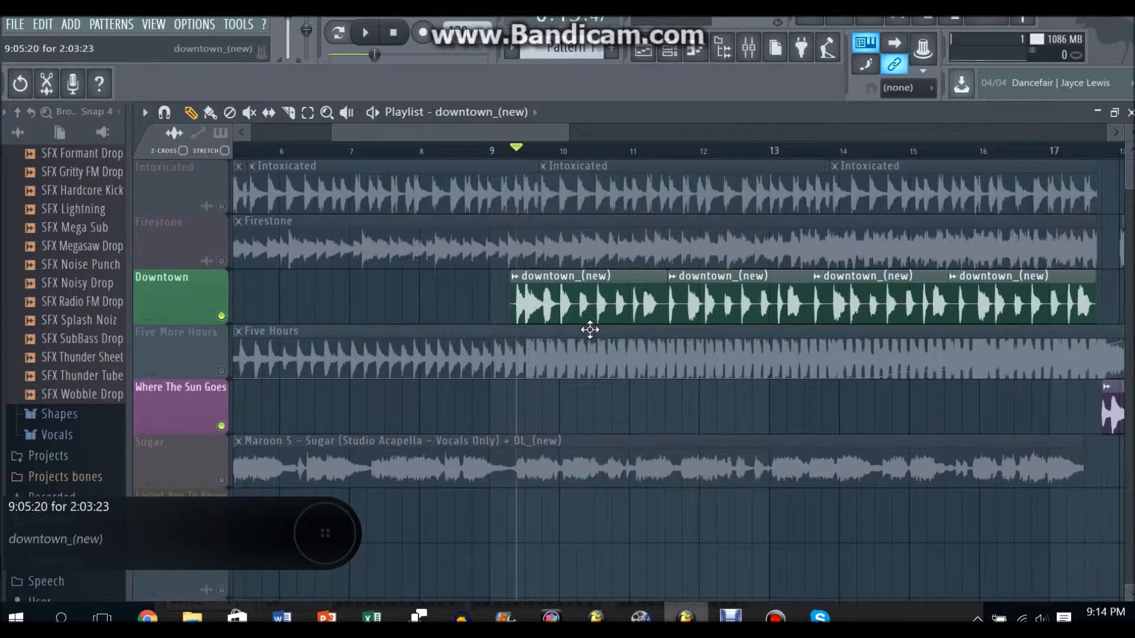
pyautogui.moveTo(552, 317)
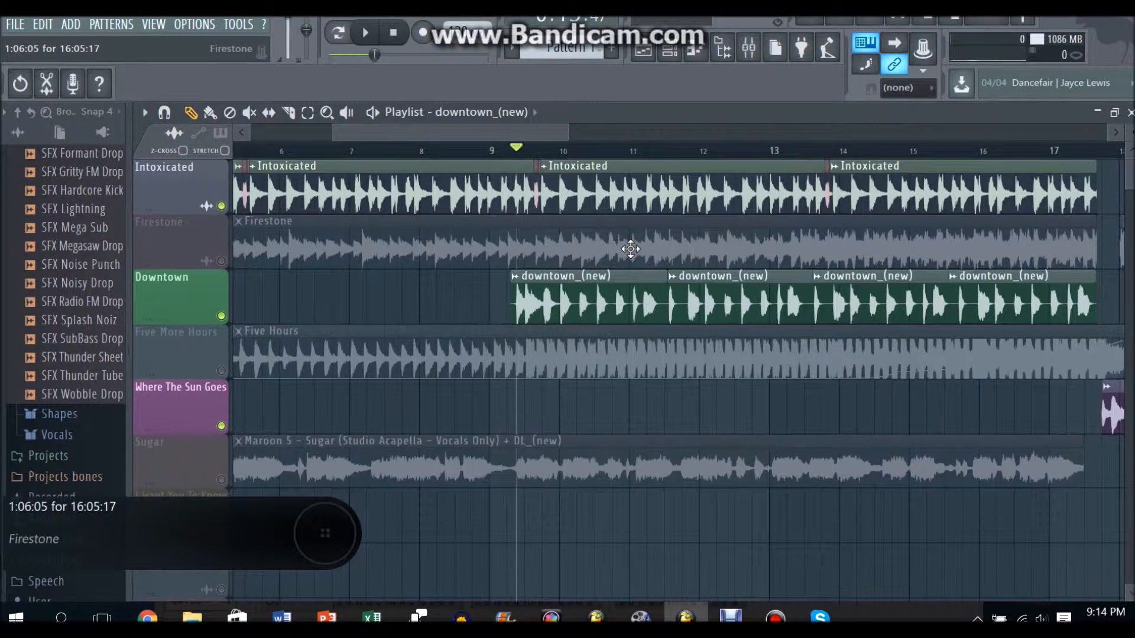
pyautogui.click(364, 33)
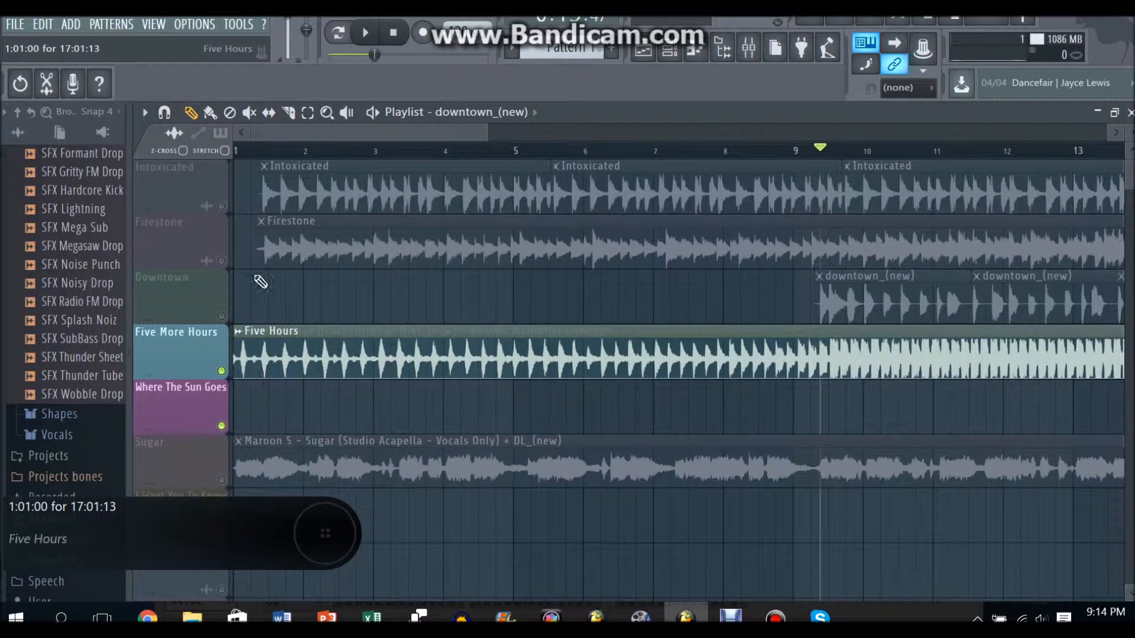
# Play the arrangement with Five Hours on the Where The Sun Goes lane, then stop
pyautogui.click(365, 33)
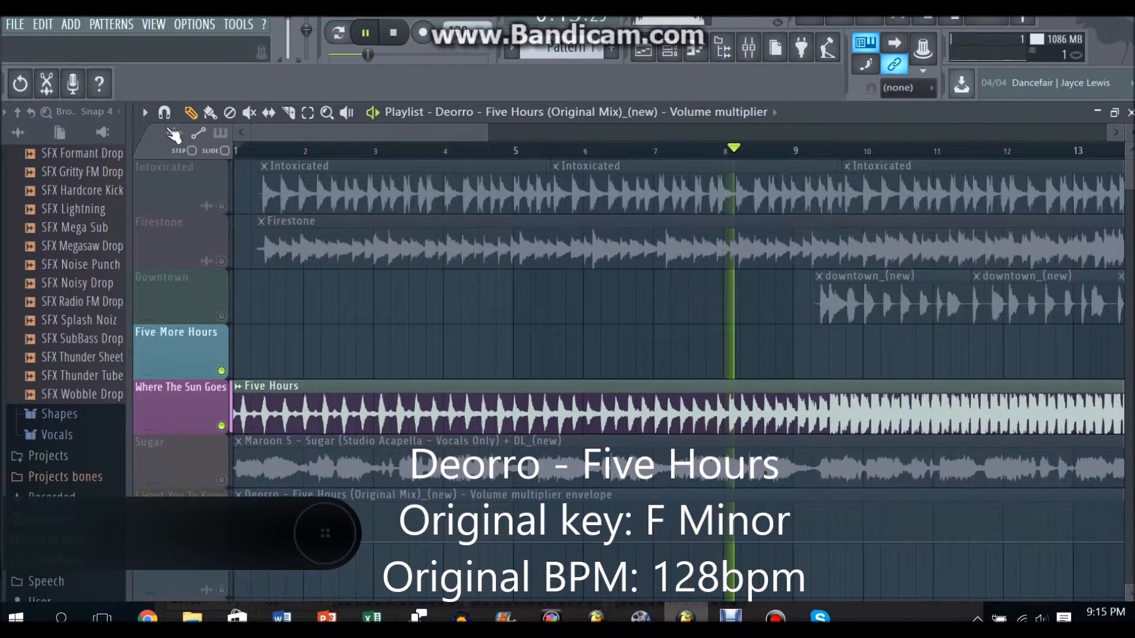
pyautogui.click(222, 405)
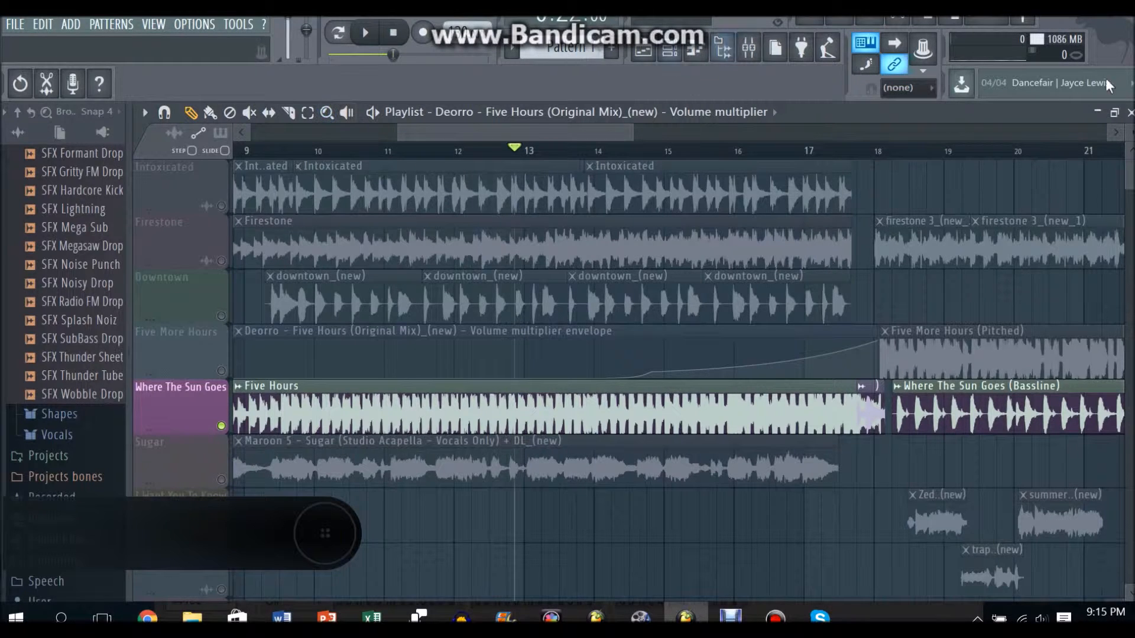
# Reshape the Five Hours volume ramp to curve up toward bar 18
pyautogui.click(365, 32)
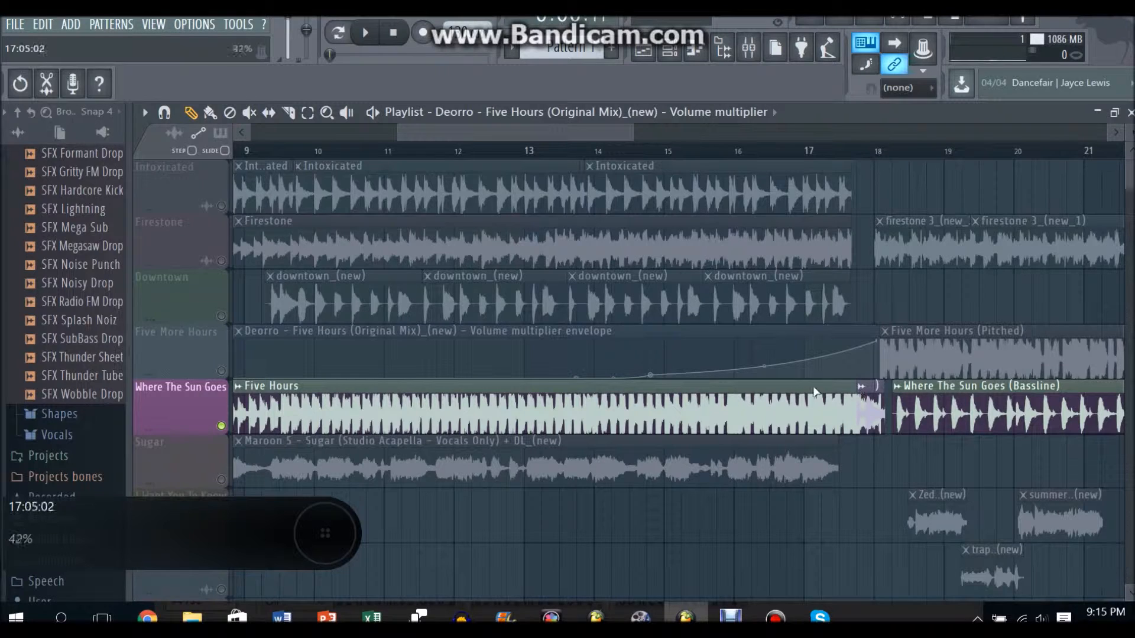
pyautogui.moveTo(774, 386)
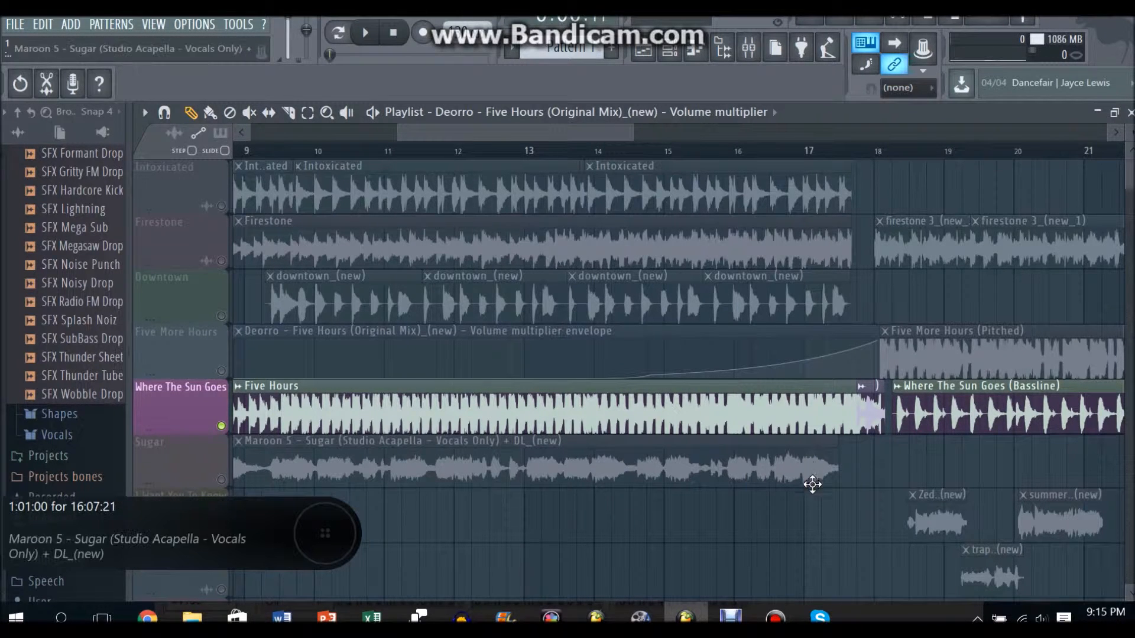
pyautogui.moveTo(811, 422)
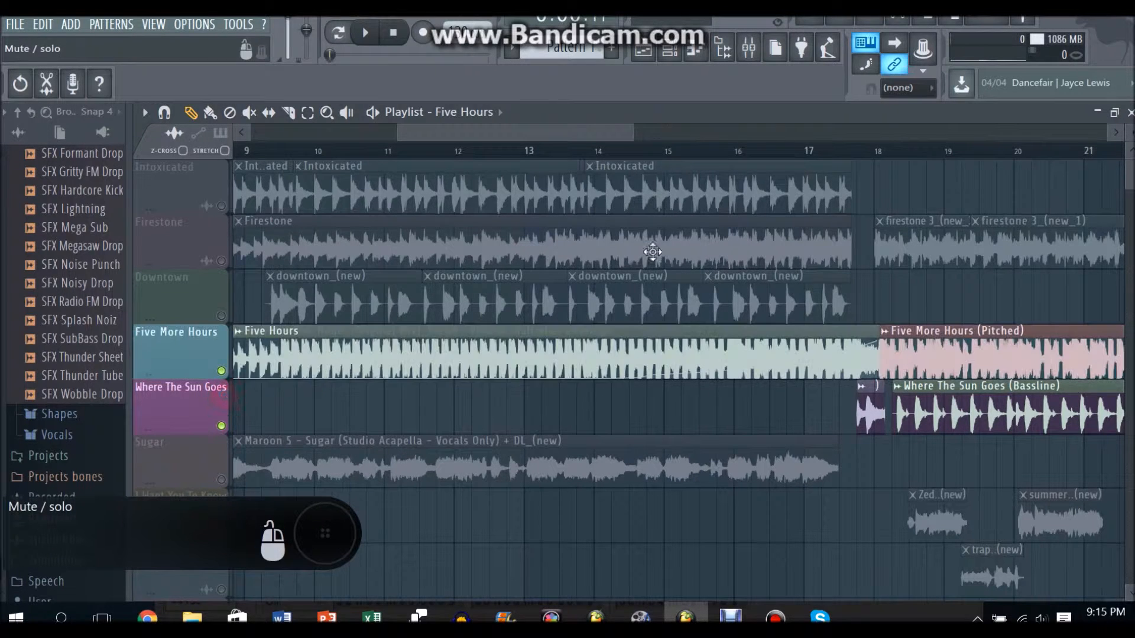
# Unmute Intoxicated, Firestone and Downtown, jump to bar 13, and mute the Sugar vocal track
pyautogui.click(365, 32)
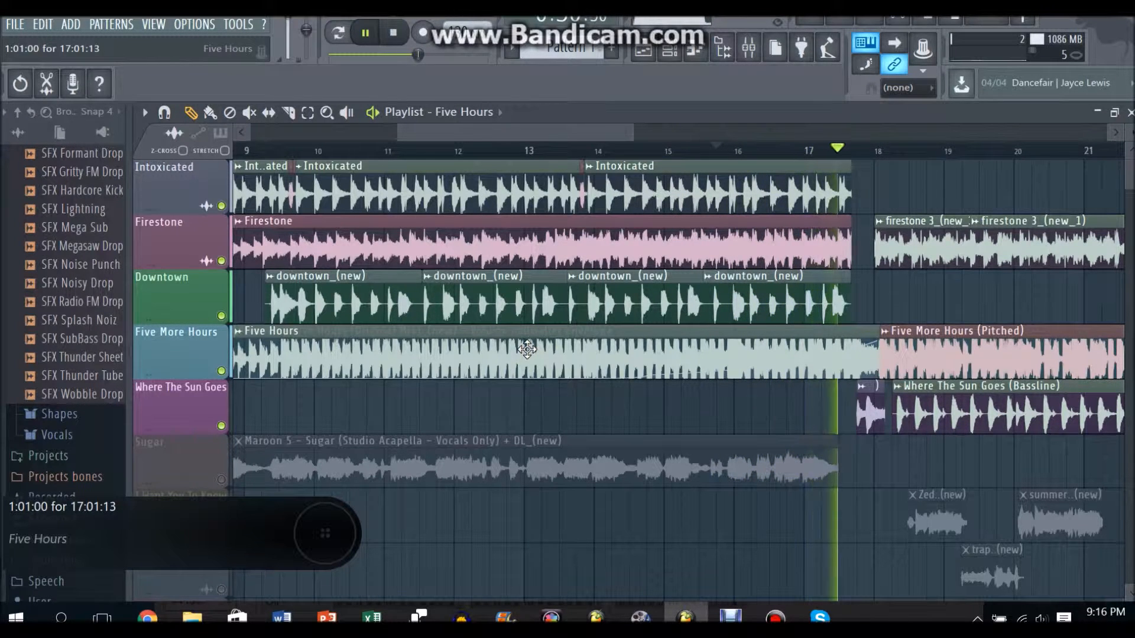
pyautogui.click(543, 166)
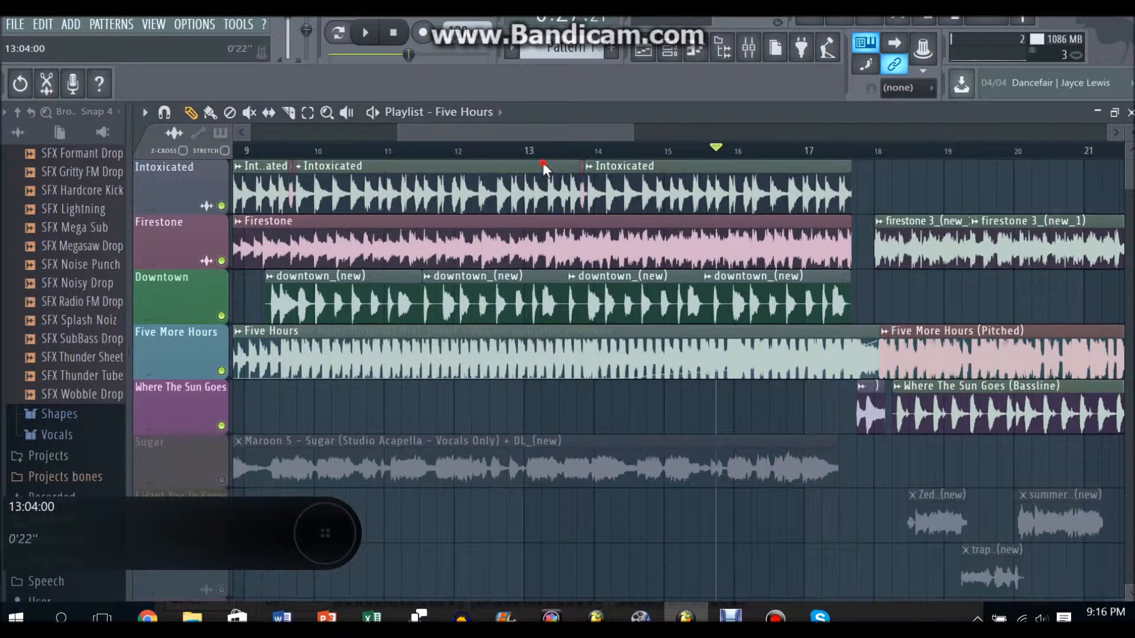
pyautogui.hscroll(3)
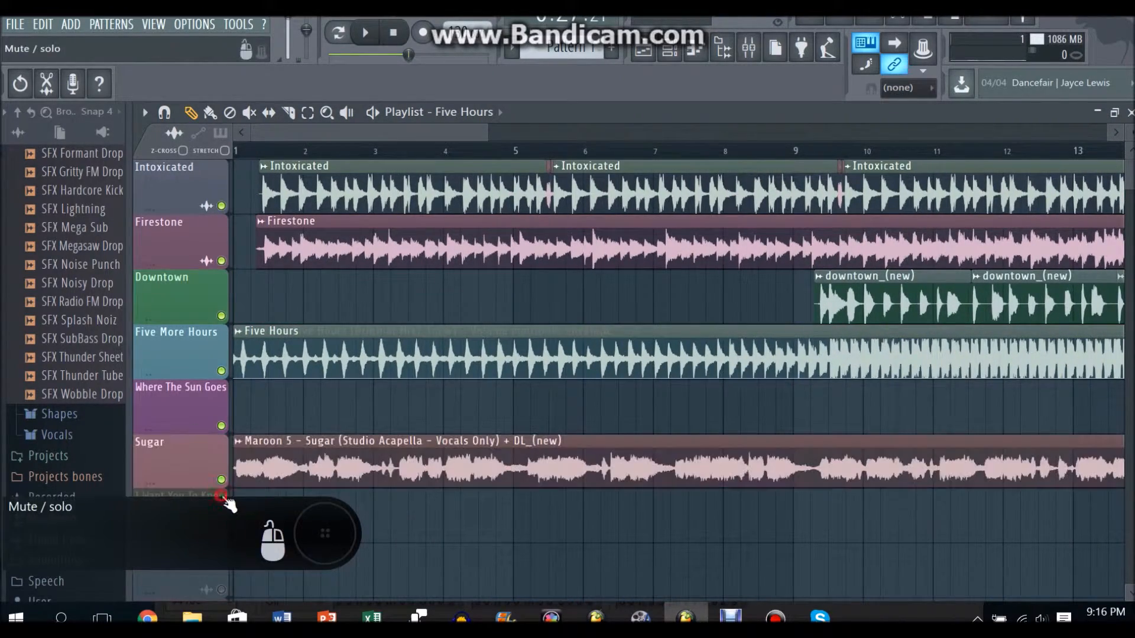
pyautogui.click(365, 33)
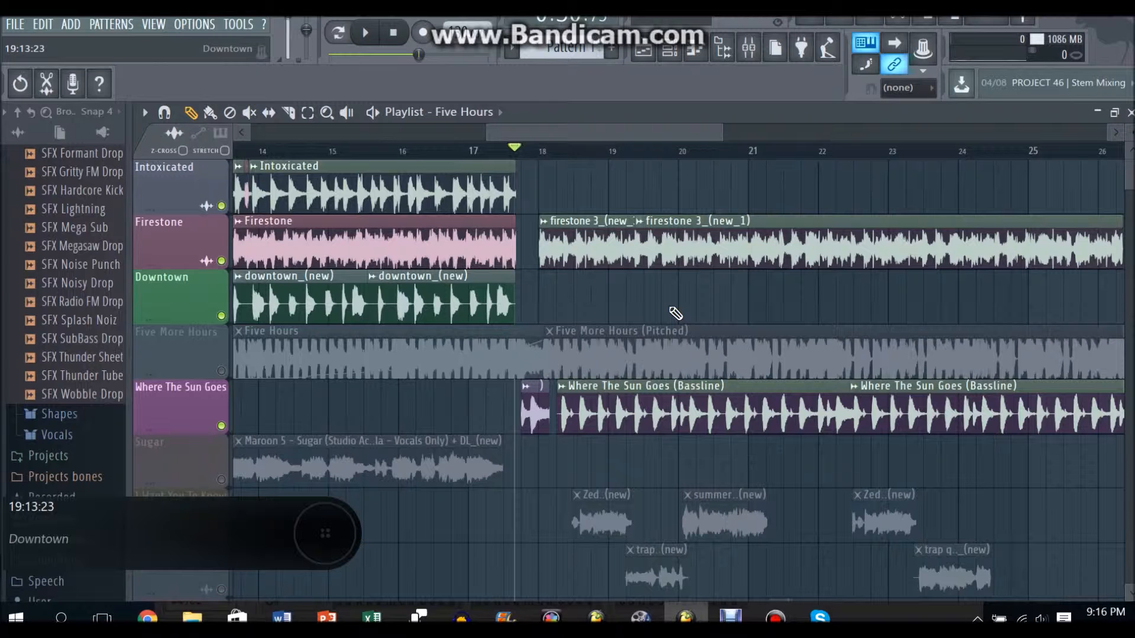
# Mute Firestone and Where The Sun Goes and unmute the Five More Hours track
pyautogui.click(365, 32)
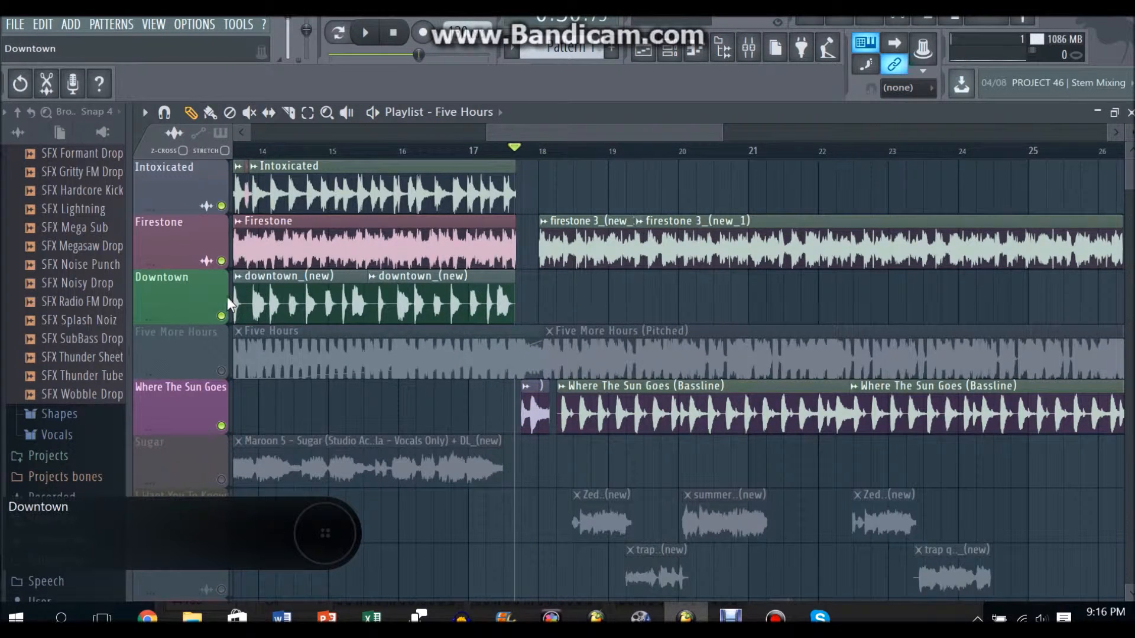
pyautogui.click(366, 32)
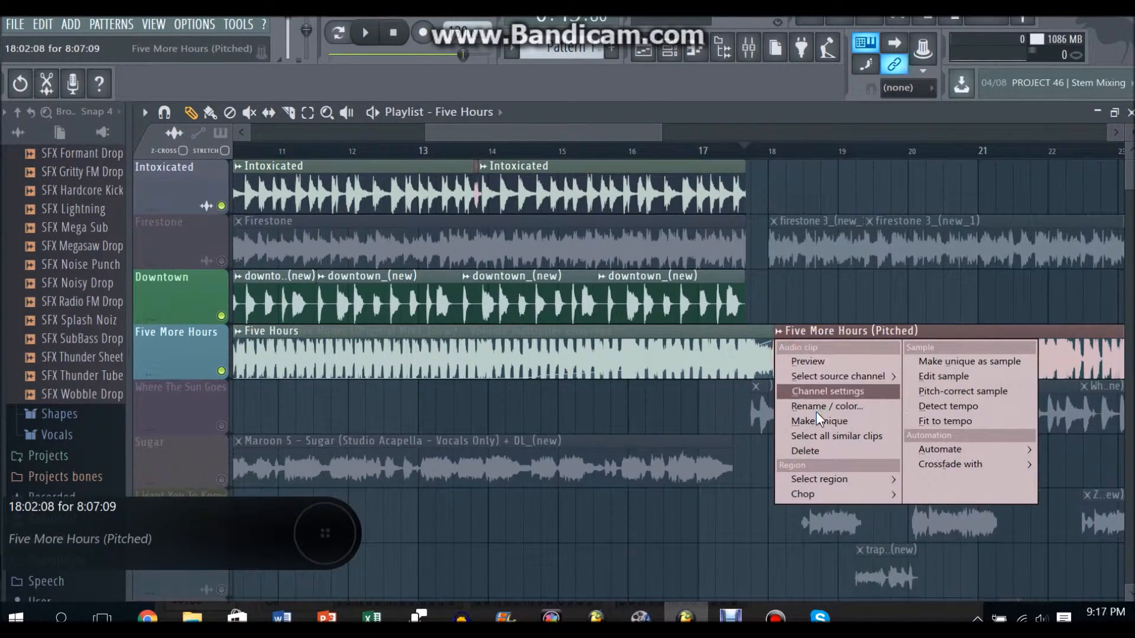
# Check the Five More Hours (Pitched) clip's sample settings and dismiss them again
pyautogui.click(827, 391)
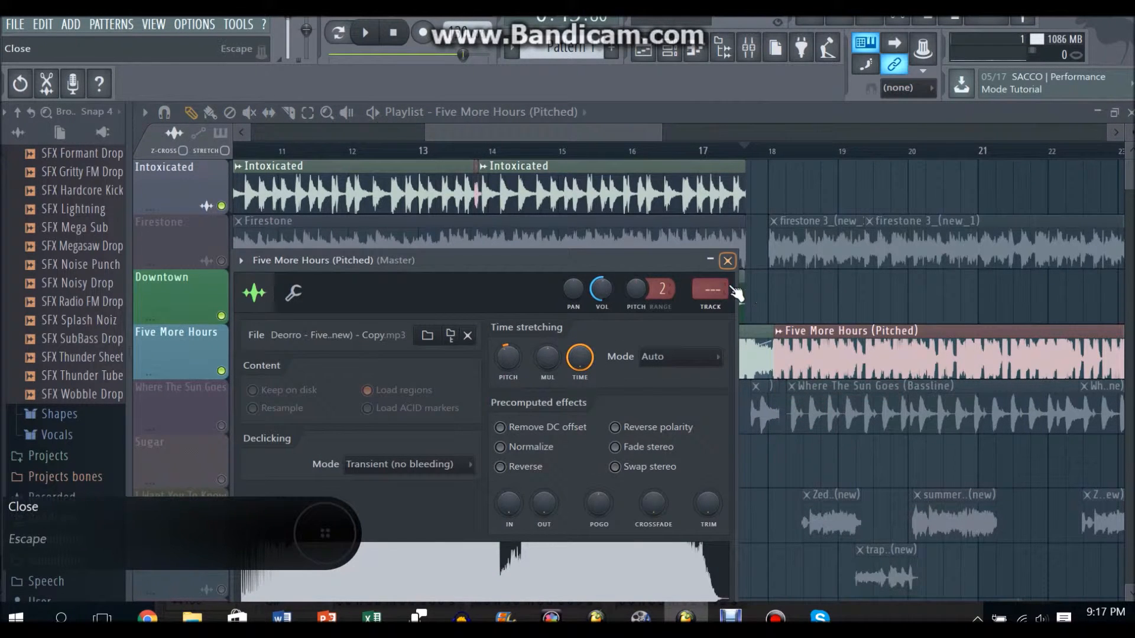
pyautogui.click(728, 260)
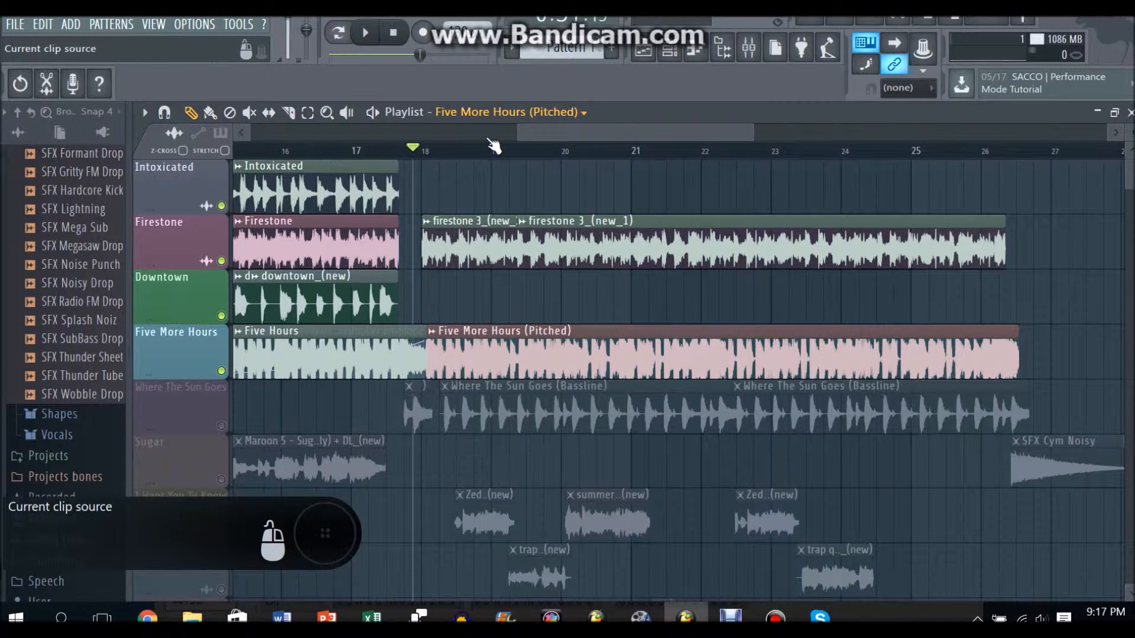
# Reactivate Where The Sun Goes and Sugar and return the playlist view to bar 1
pyautogui.click(364, 32)
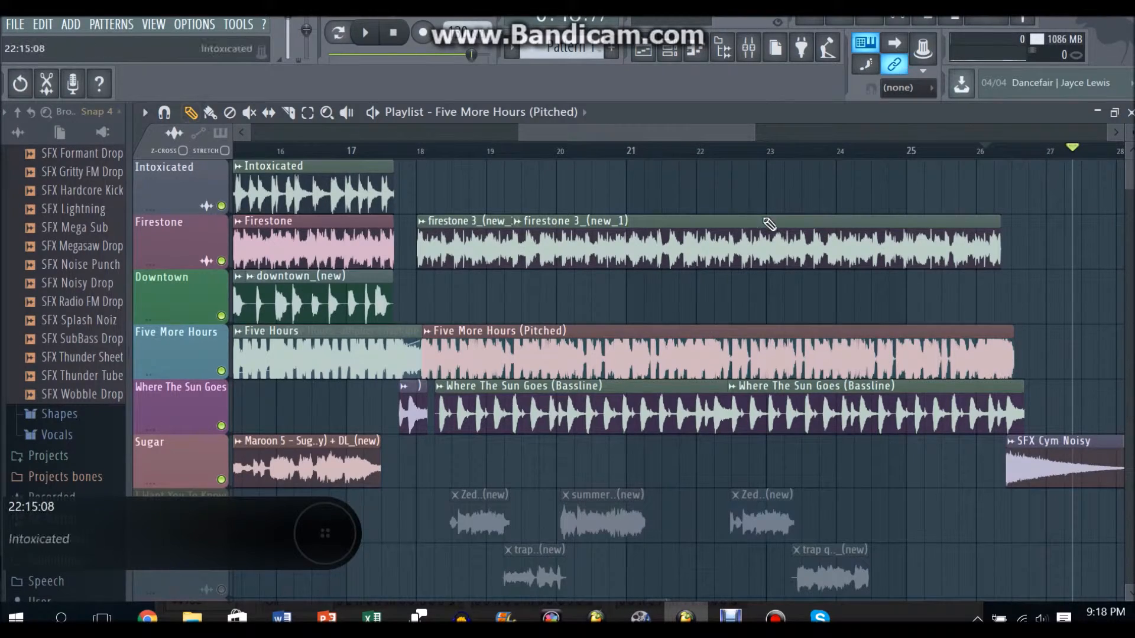
pyautogui.hscroll(-3)
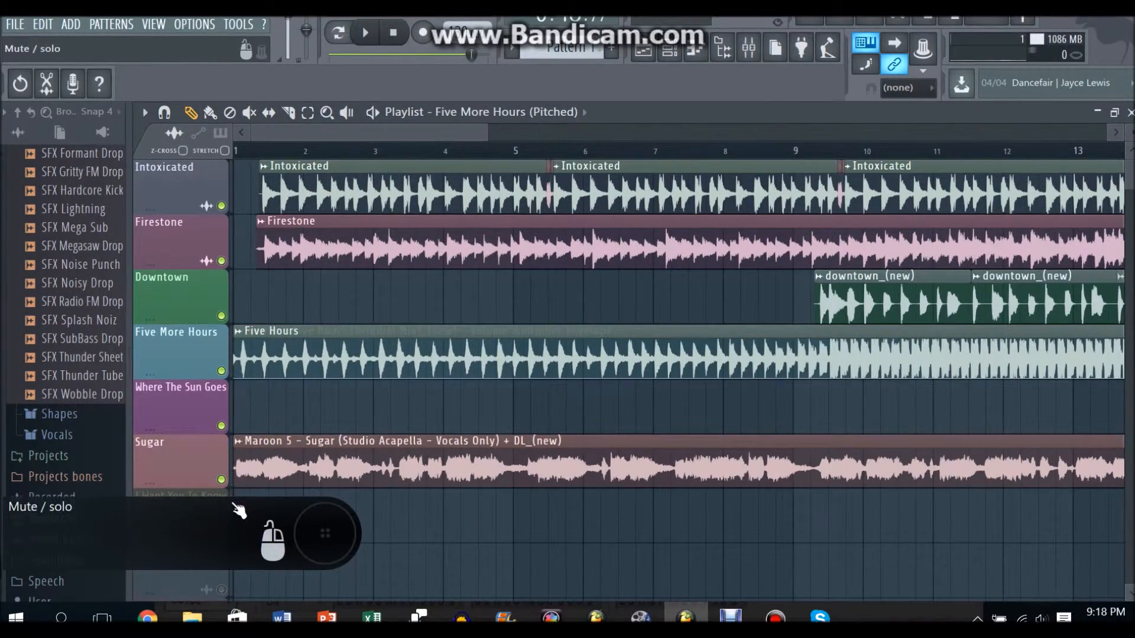
# With Sugar muted, start the mashup playing from bar 1 and follow it past bar 18
pyautogui.hscroll(3)
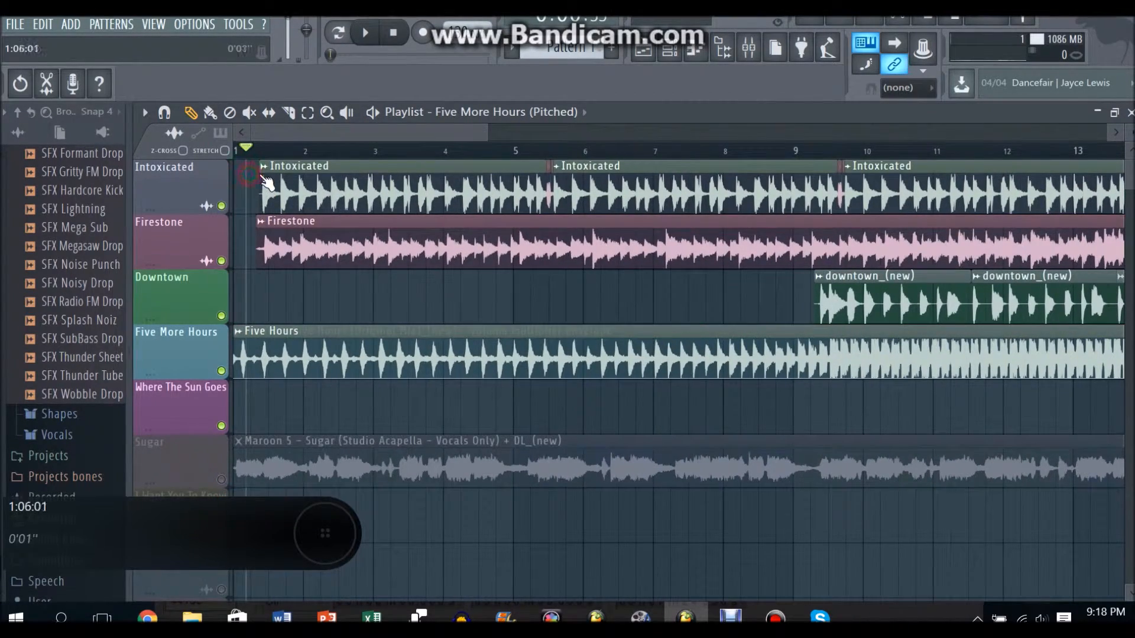
pyautogui.click(366, 32)
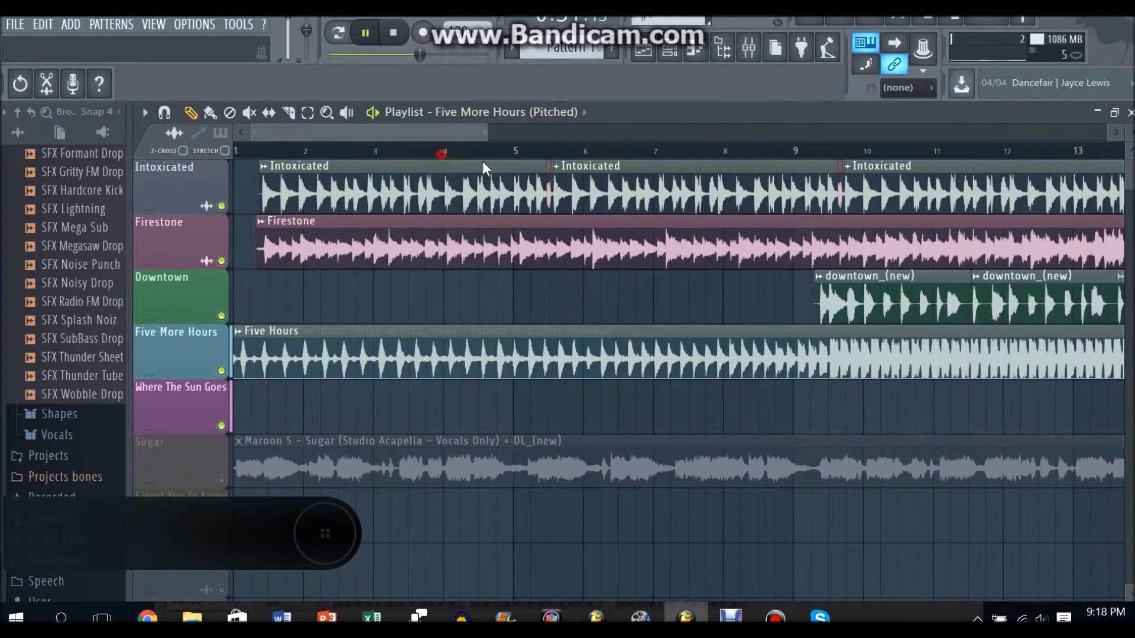
pyautogui.hscroll(3)
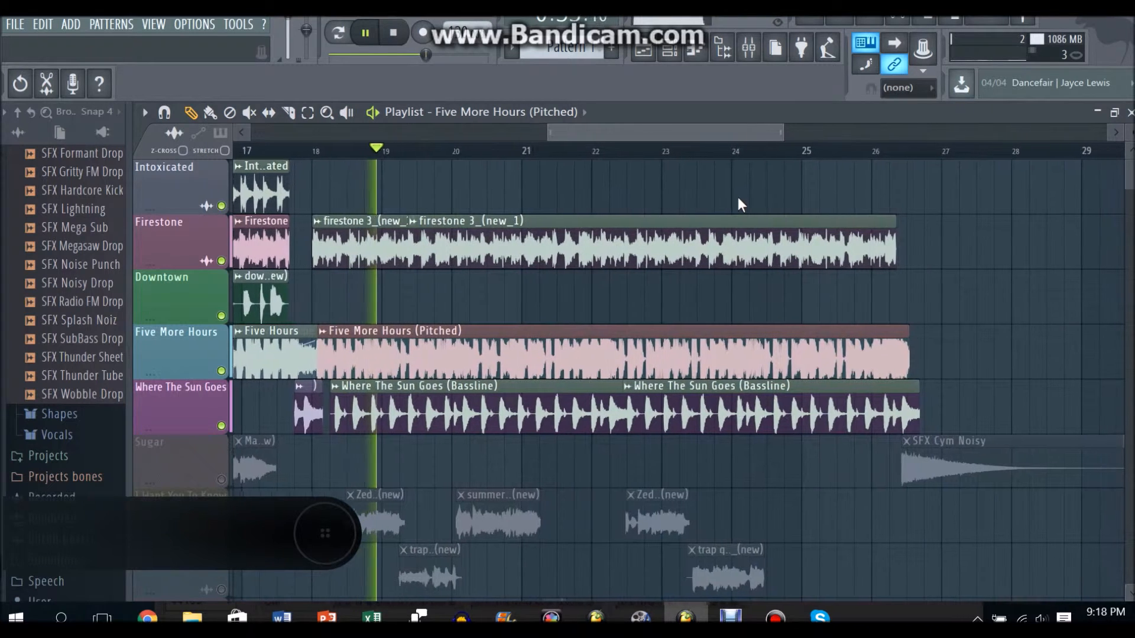